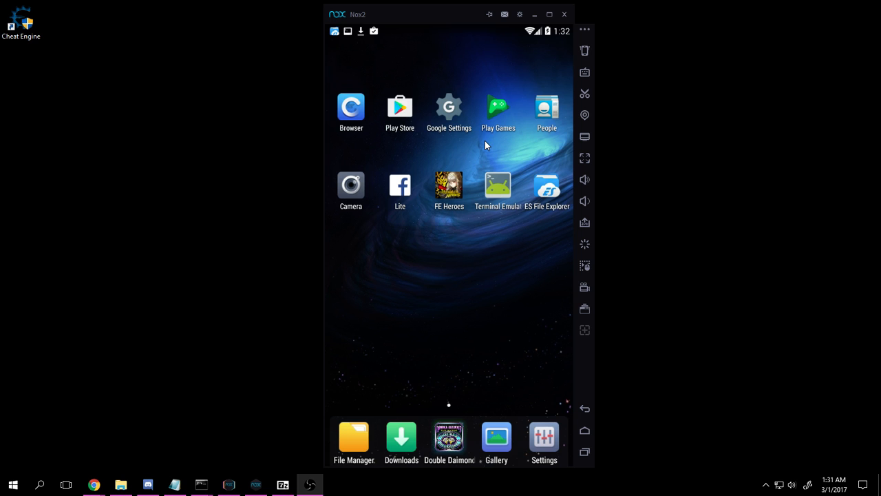
pyautogui.moveTo(412, 358)
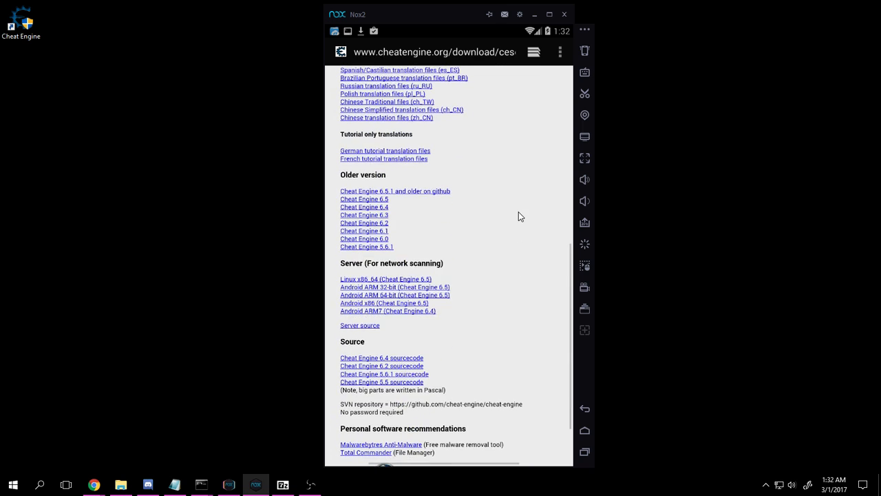
# Step: Open the ceserver zip from Internal Storage > Download and select all three x86 files
pyautogui.scroll(-3)
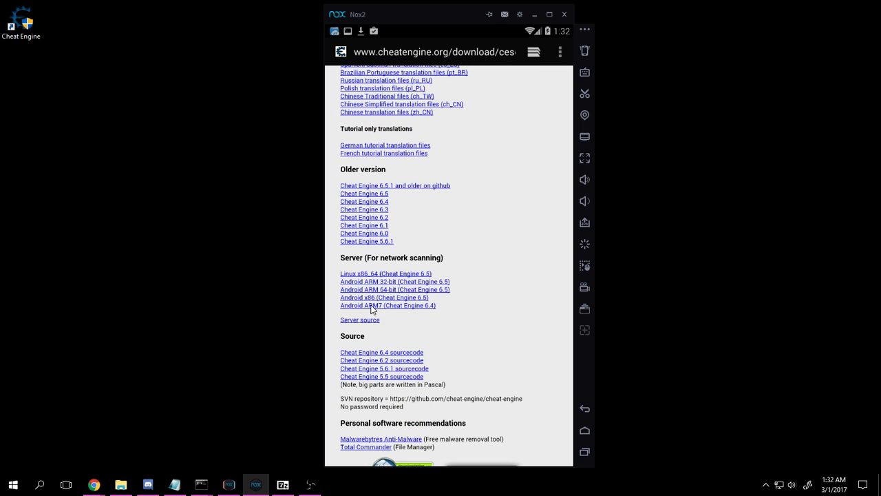
pyautogui.moveTo(495, 347)
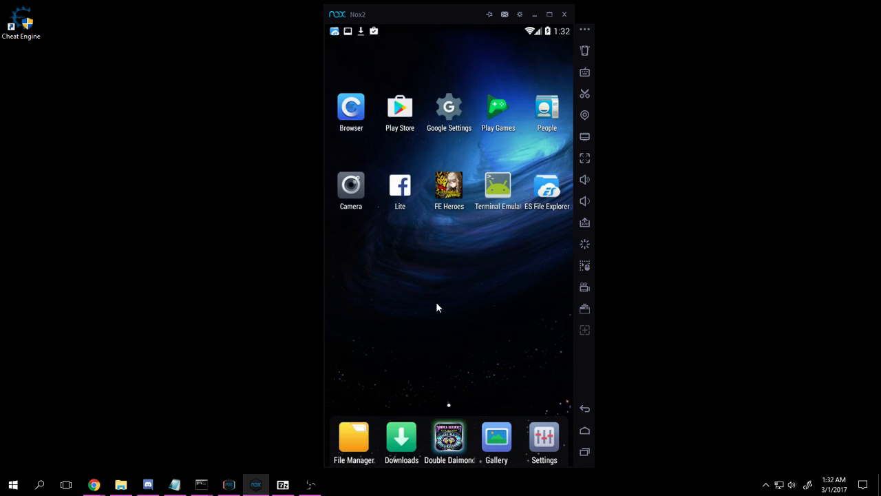
pyautogui.moveTo(551, 200)
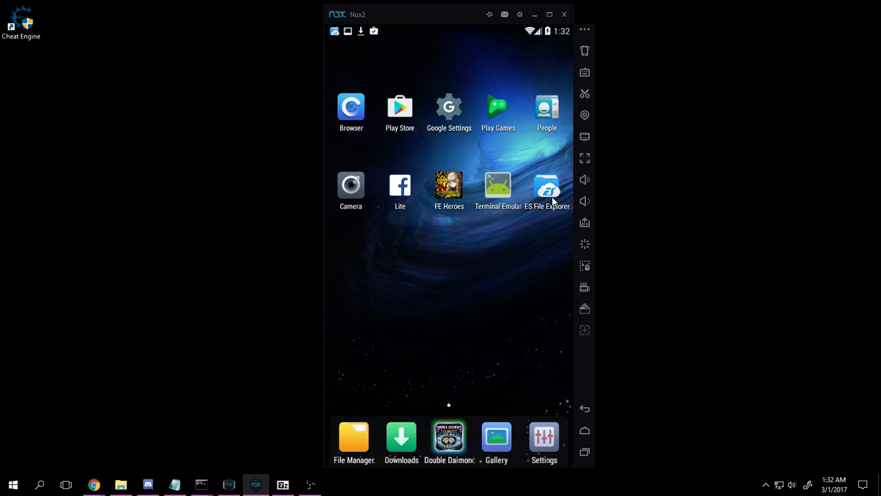
pyautogui.click(547, 184)
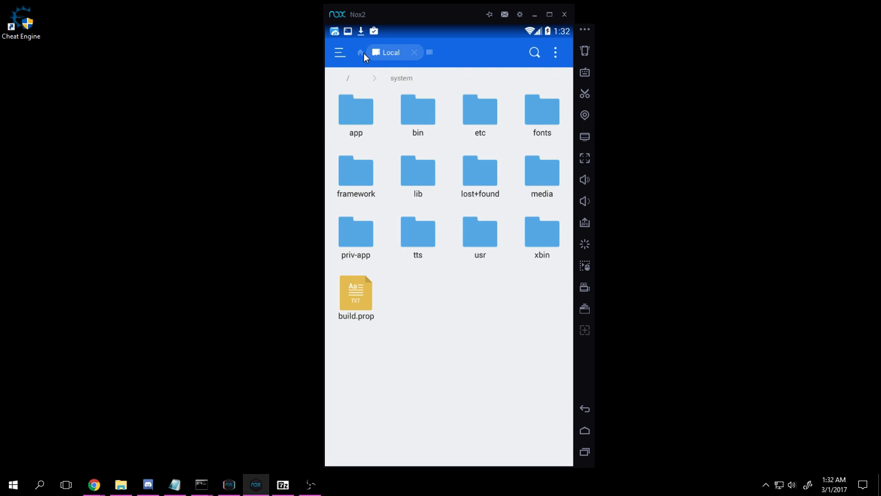
pyautogui.click(358, 53)
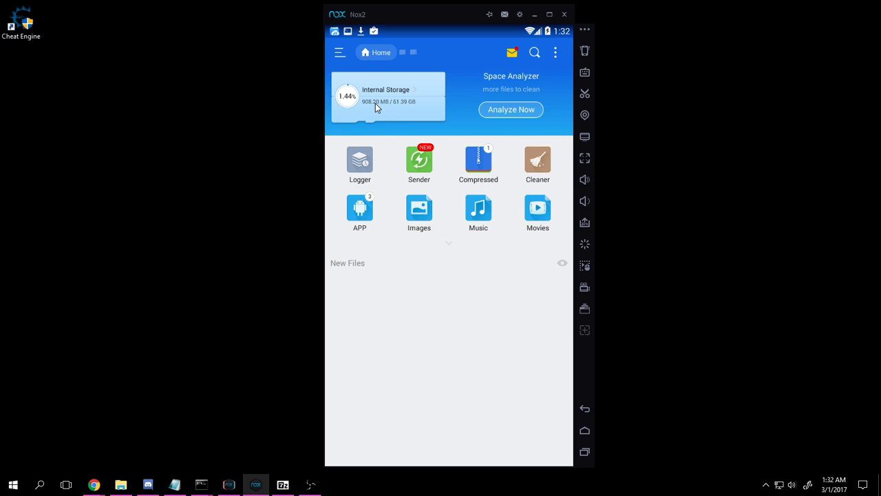
pyautogui.click(388, 97)
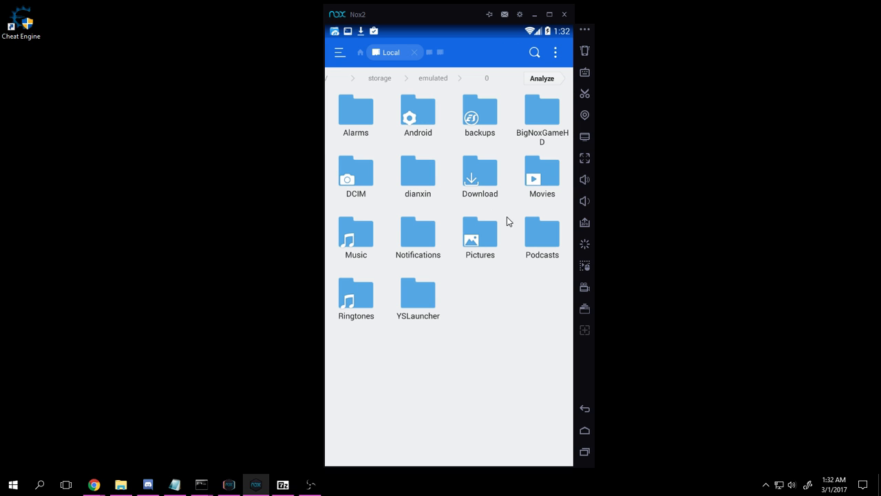
pyautogui.doubleClick(479, 176)
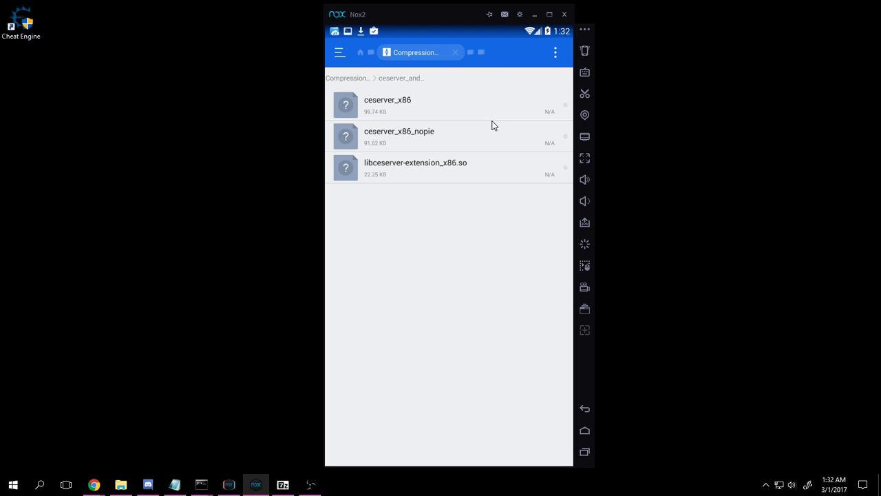
pyautogui.click(388, 105)
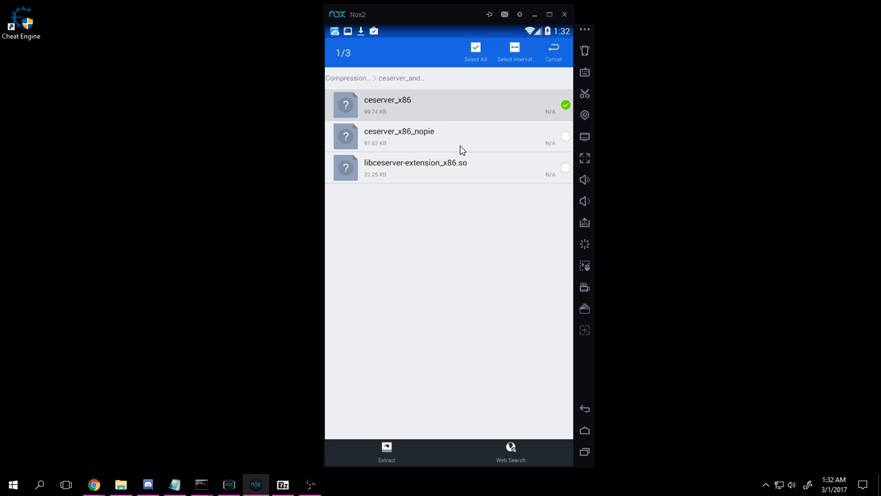
pyautogui.click(475, 52)
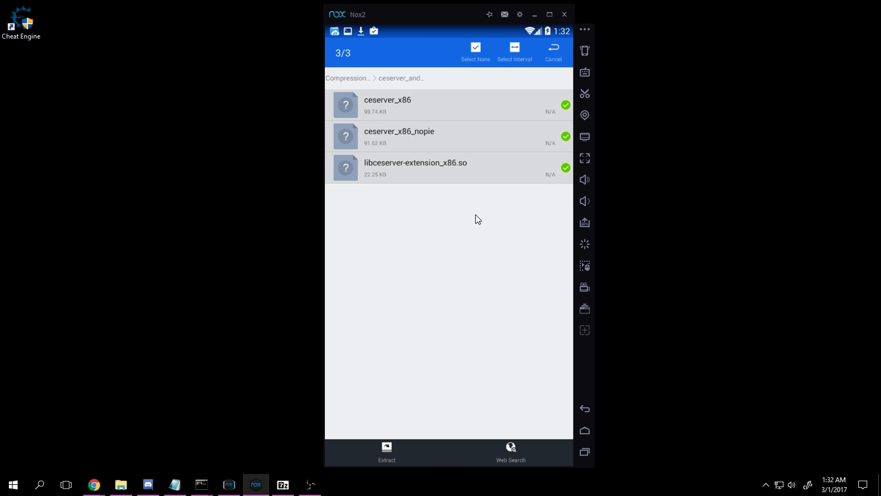
# Step: Extract the three files to ceserver_android_x86/ under Download, then copy them
pyautogui.click(386, 452)
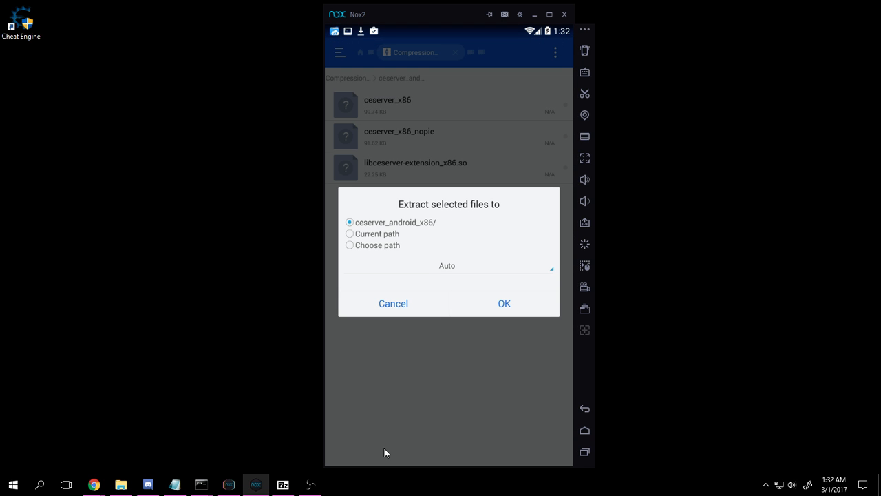
pyautogui.moveTo(398, 228)
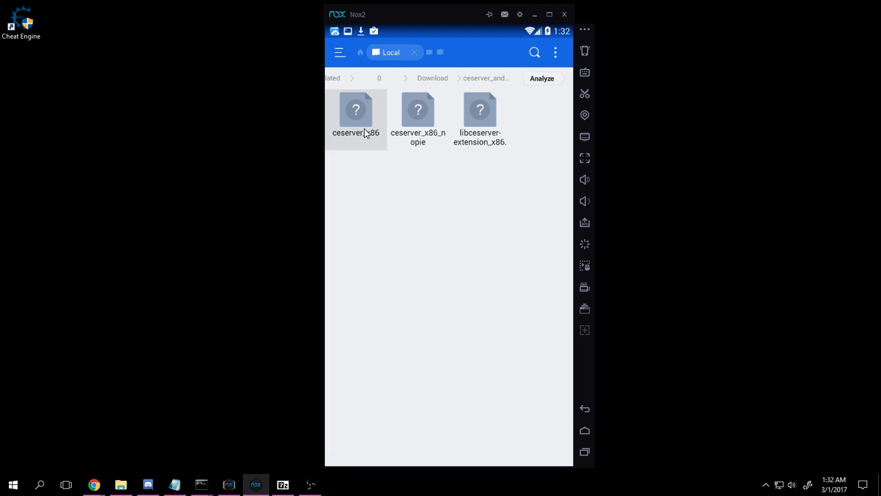
pyautogui.click(356, 110)
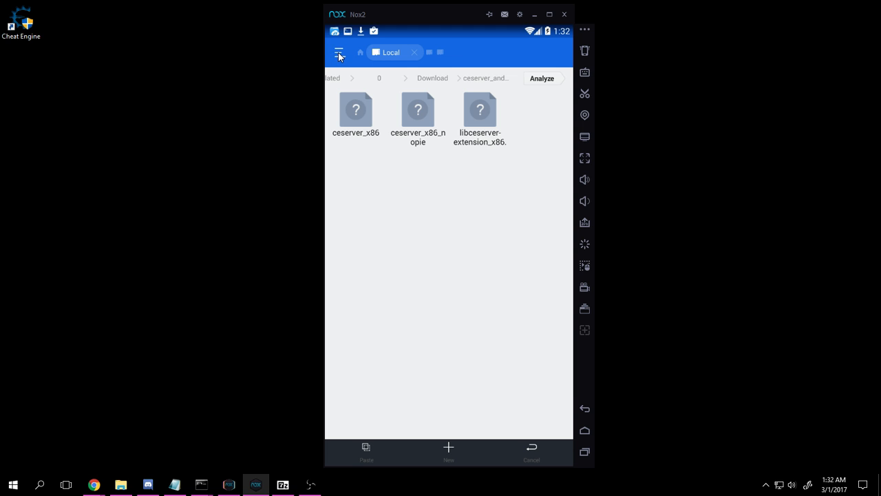
pyautogui.click(338, 52)
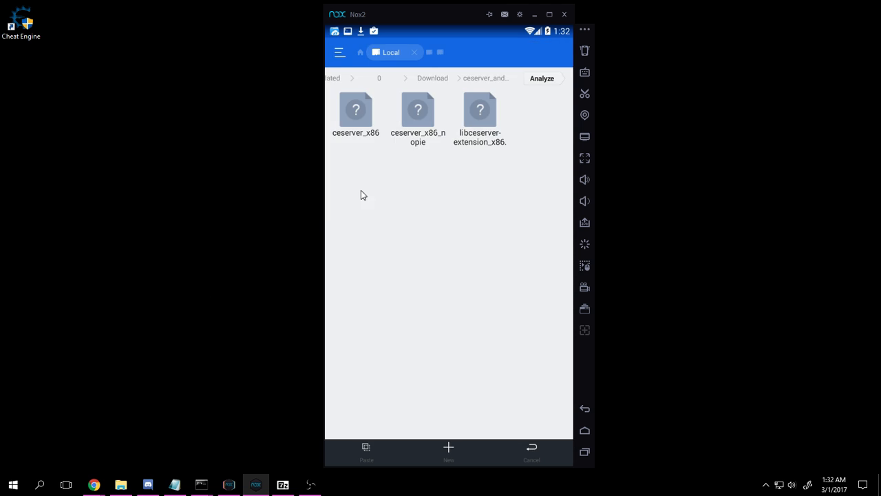
pyautogui.moveTo(363, 56)
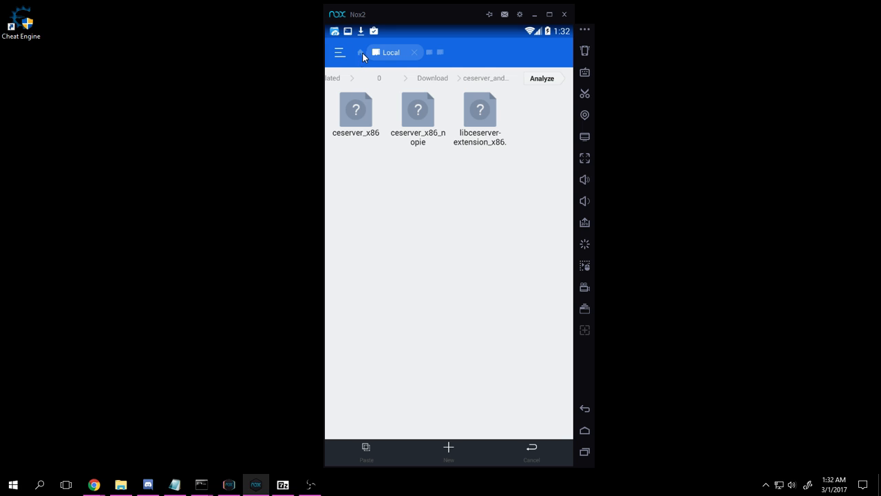
# Step: Paste the copied ceserver files into /system/xbin and return to the Android home screen
pyautogui.click(359, 52)
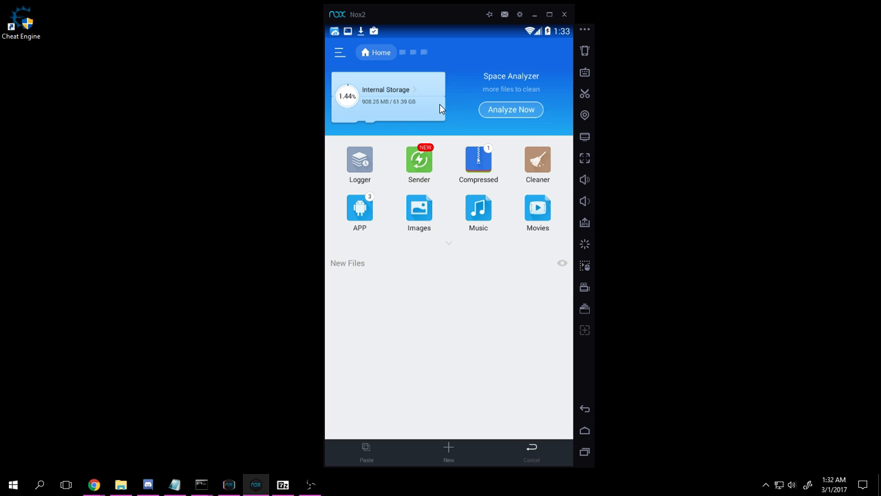
pyautogui.moveTo(402, 102)
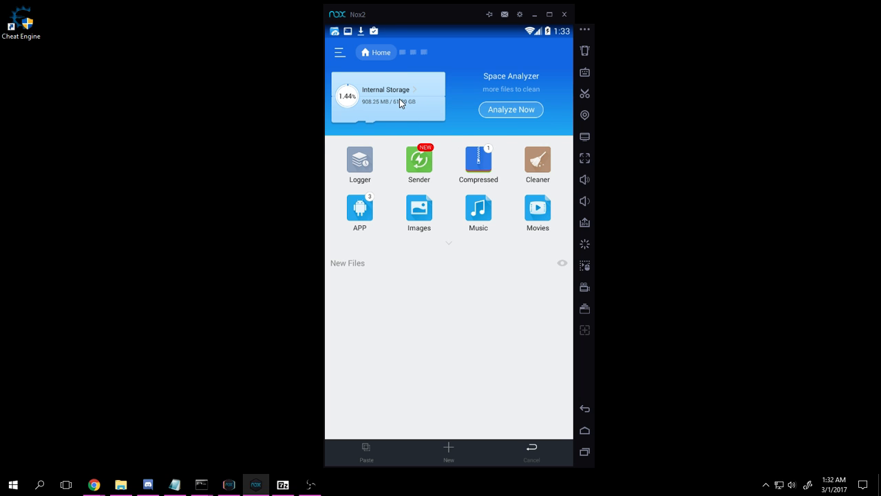
pyautogui.click(386, 95)
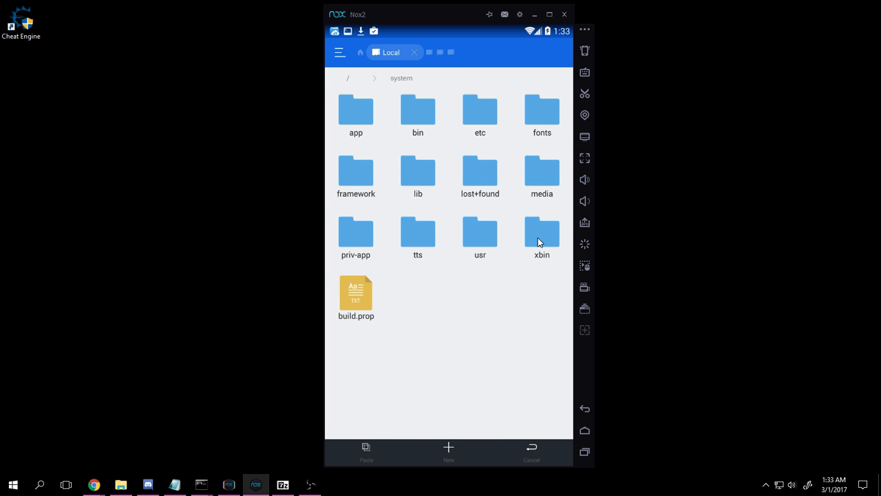
pyautogui.doubleClick(542, 233)
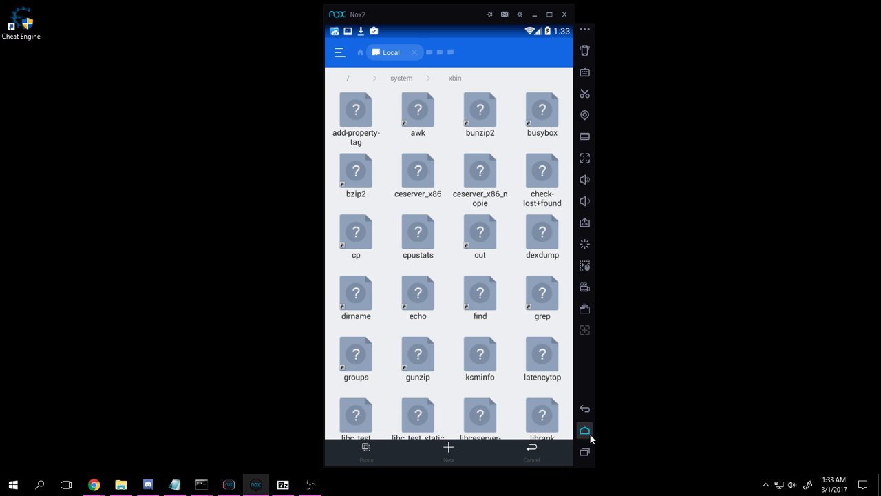
pyautogui.click(585, 429)
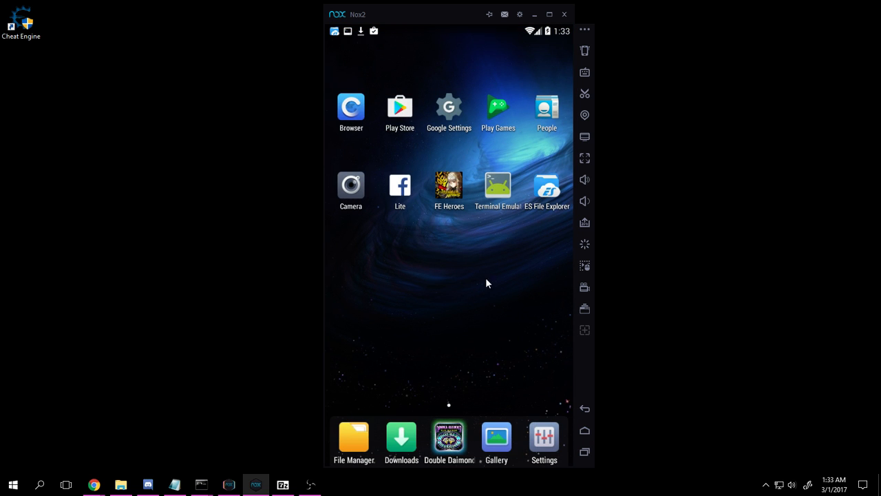
# Step: Launch Terminal Emulator, see the ptrace attach failures, and confirm closing that window
pyautogui.click(498, 185)
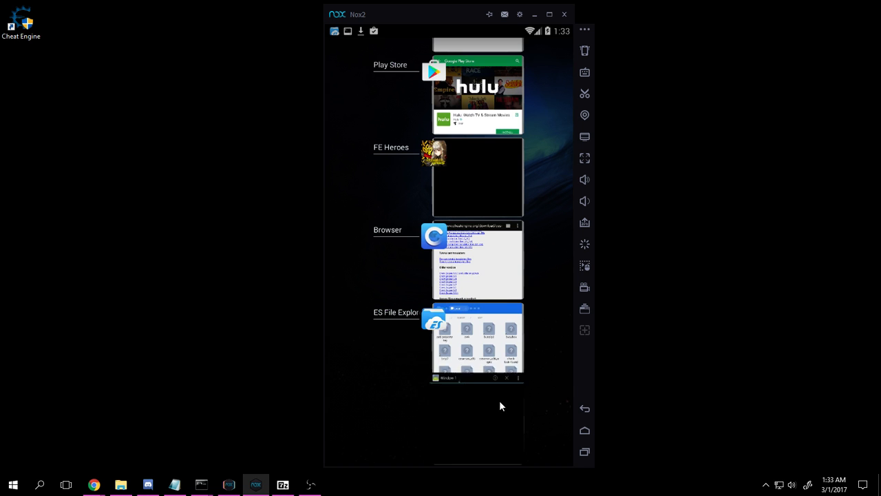
pyautogui.scroll(-3)
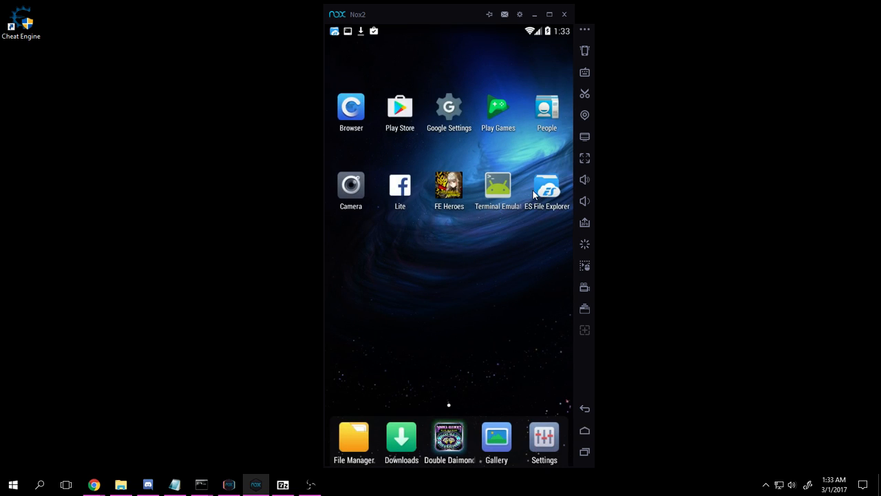
pyautogui.click(497, 184)
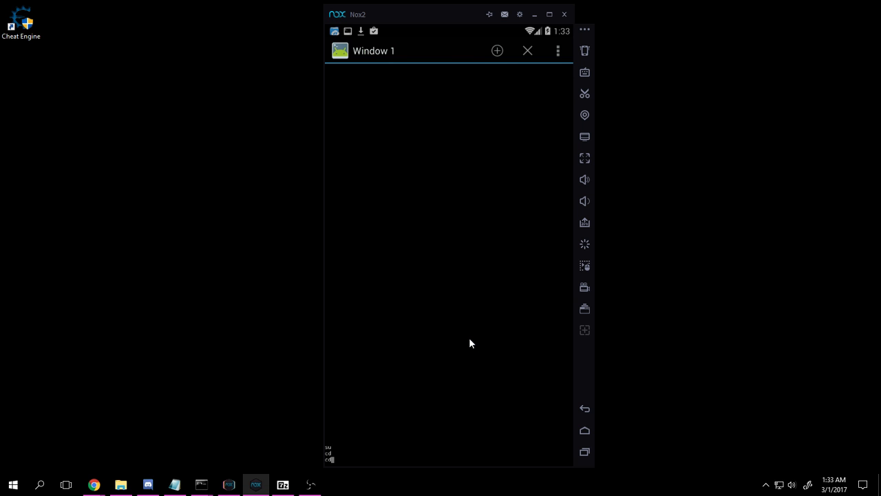
pyautogui.moveTo(482, 266)
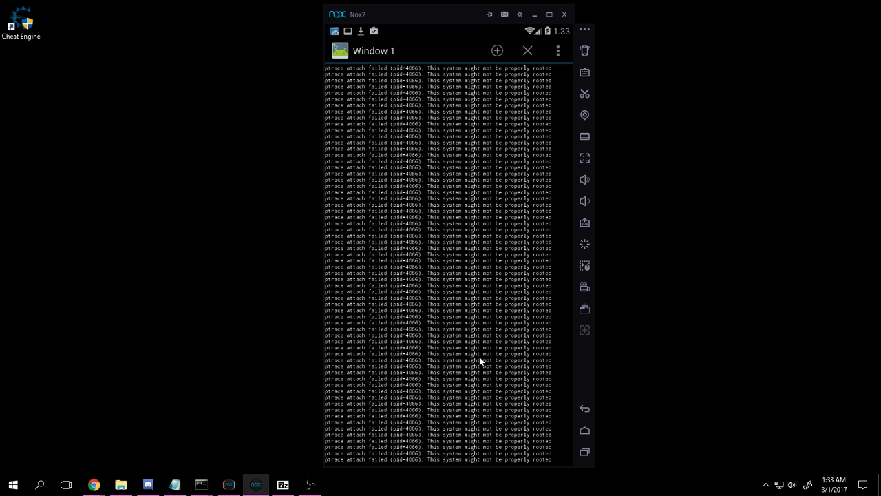
pyautogui.moveTo(487, 128)
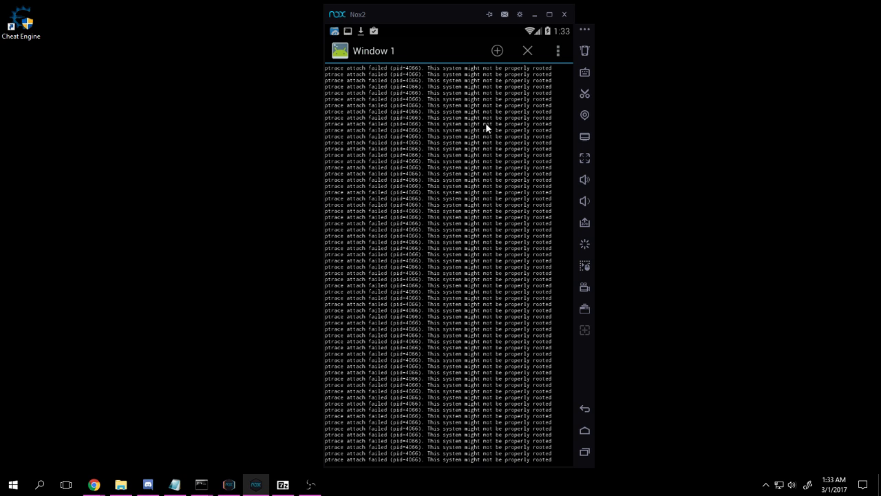
pyautogui.moveTo(508, 337)
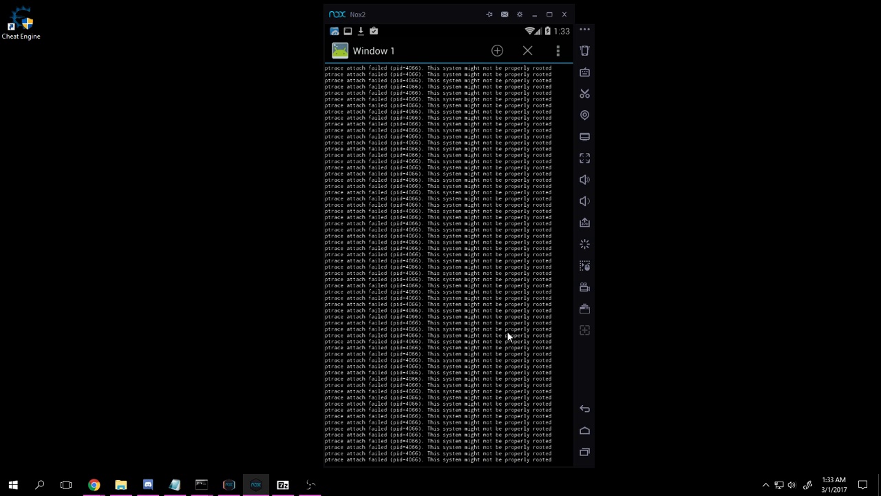
pyautogui.moveTo(477, 274)
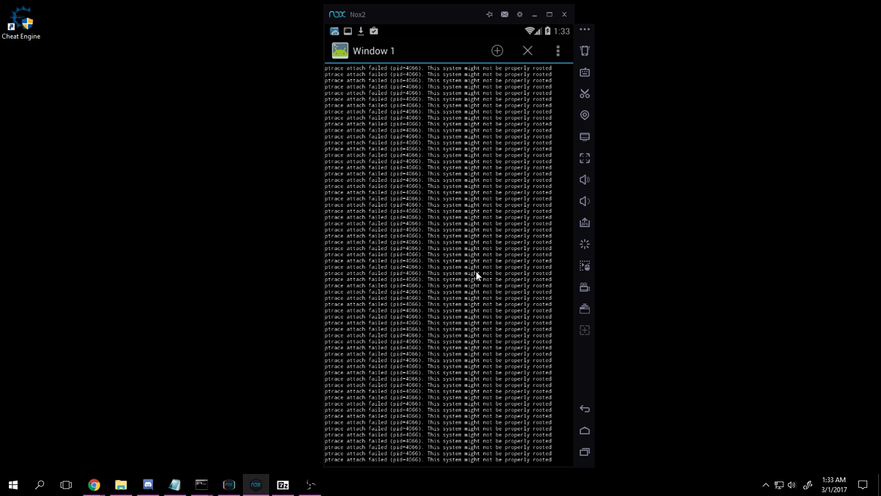
pyautogui.click(527, 50)
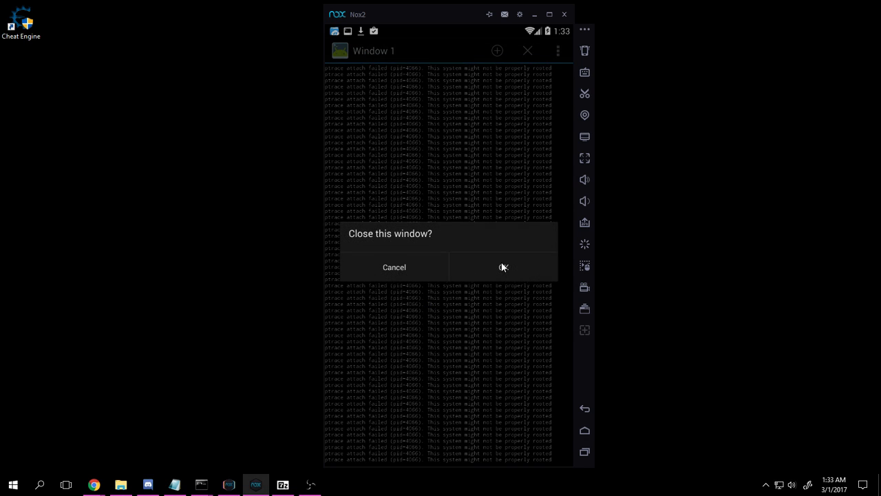
pyautogui.click(503, 267)
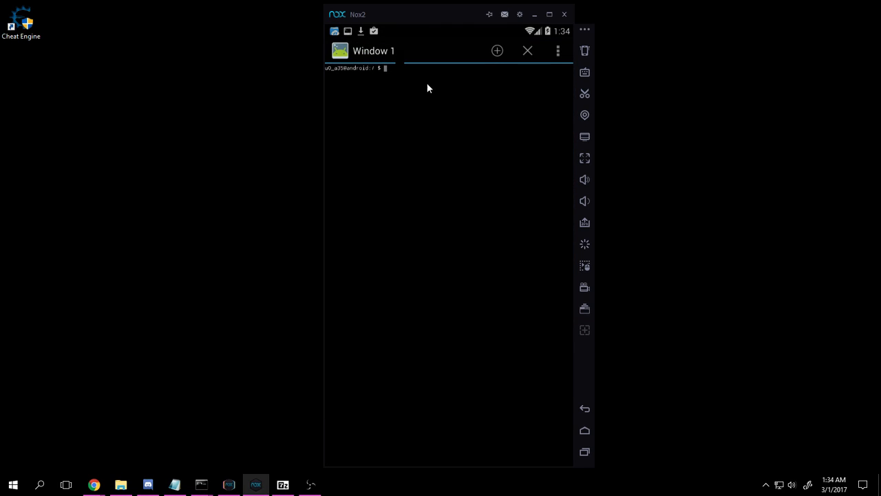
pyautogui.moveTo(439, 99)
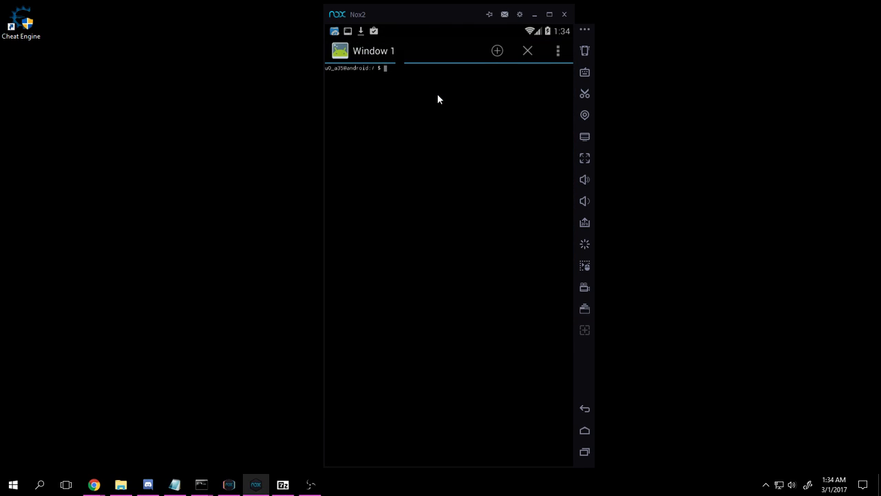
# Step: Run su, cd system, cd xbin and ceserver_x86, then go to the home screen
pyautogui.write('su')
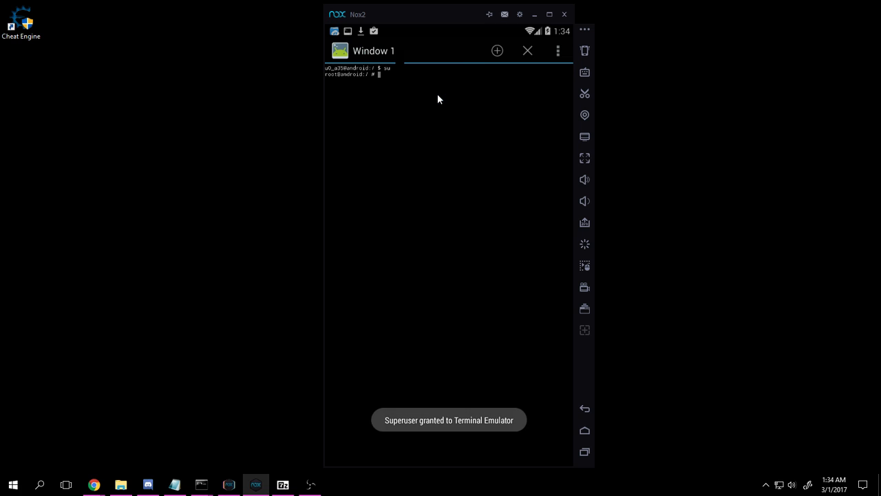
pyautogui.write('cd system')
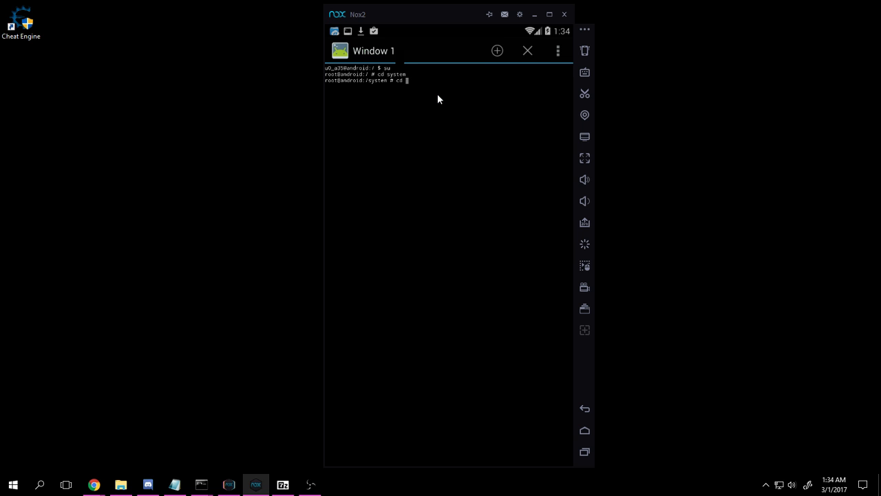
pyautogui.write('xbin')
pyautogui.write('ceserver_x86')
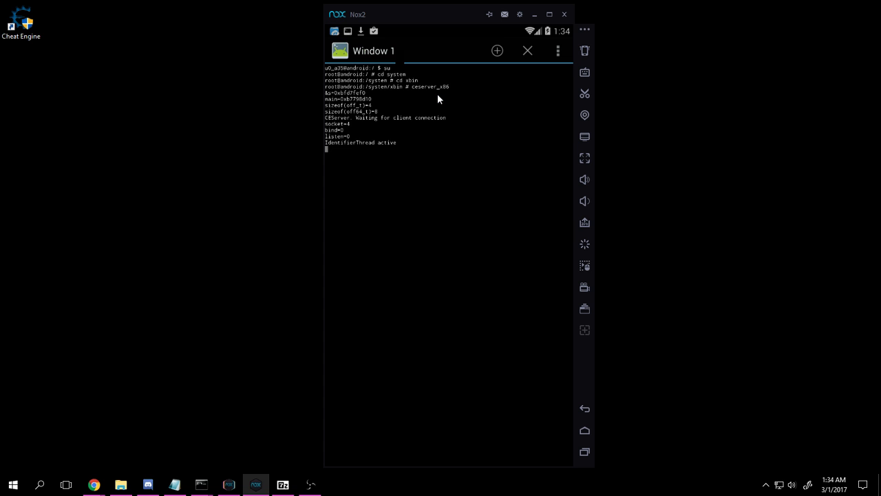
pyautogui.click(585, 429)
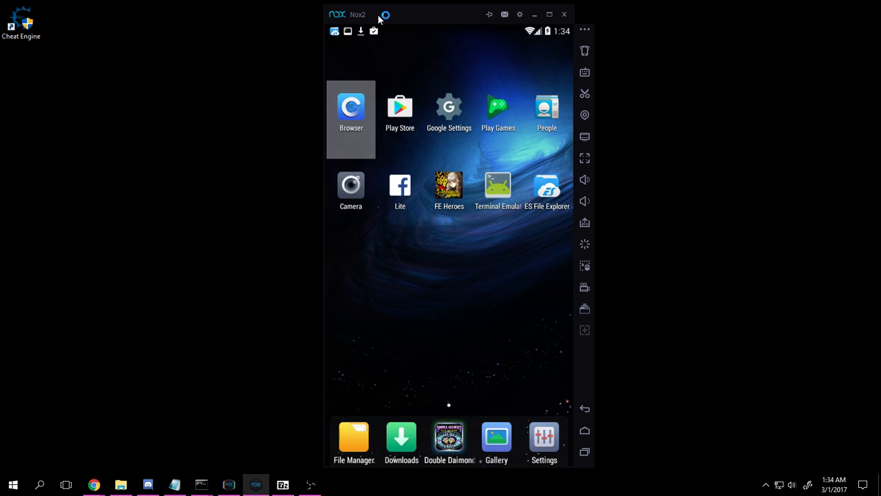
pyautogui.moveTo(377, 17)
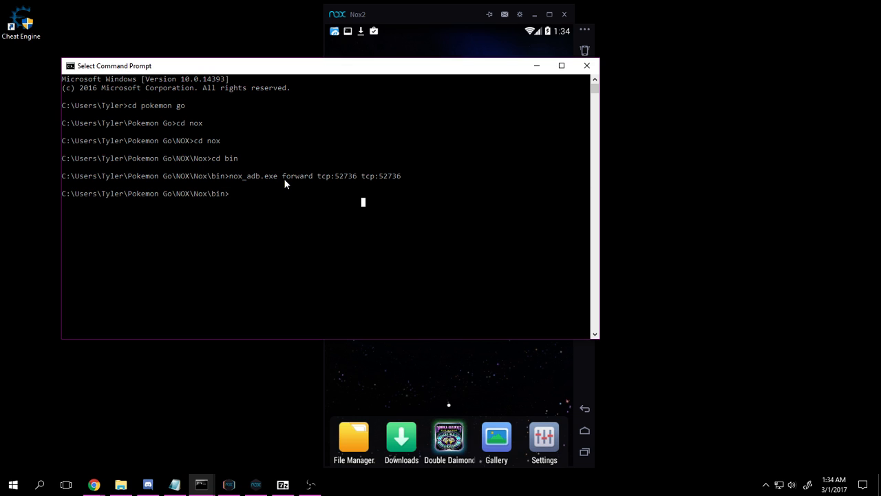
pyautogui.moveTo(339, 182)
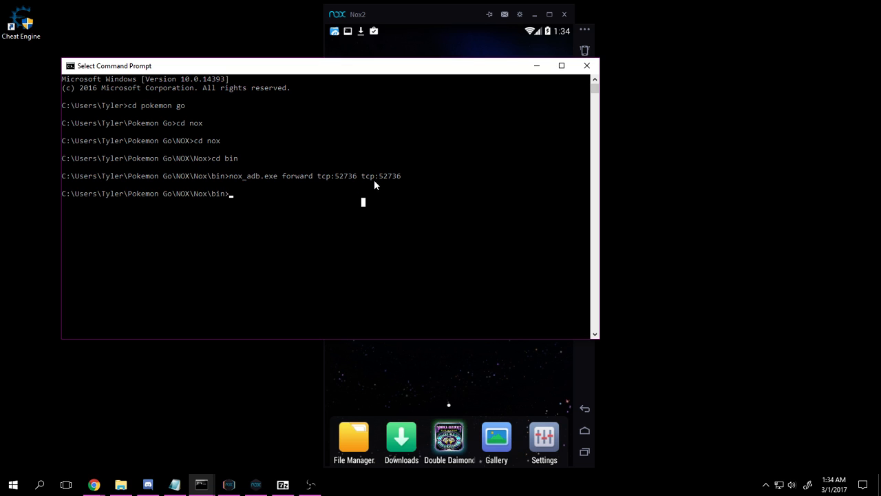
pyautogui.moveTo(411, 187)
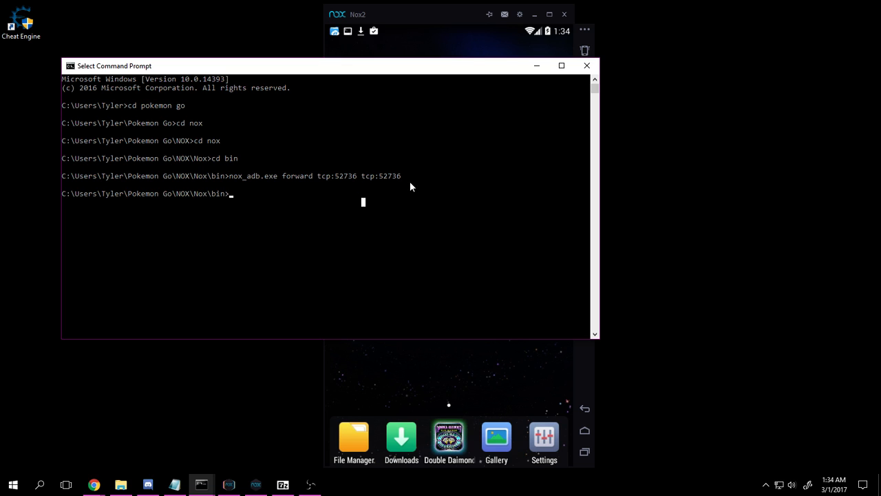
pyautogui.moveTo(269, 164)
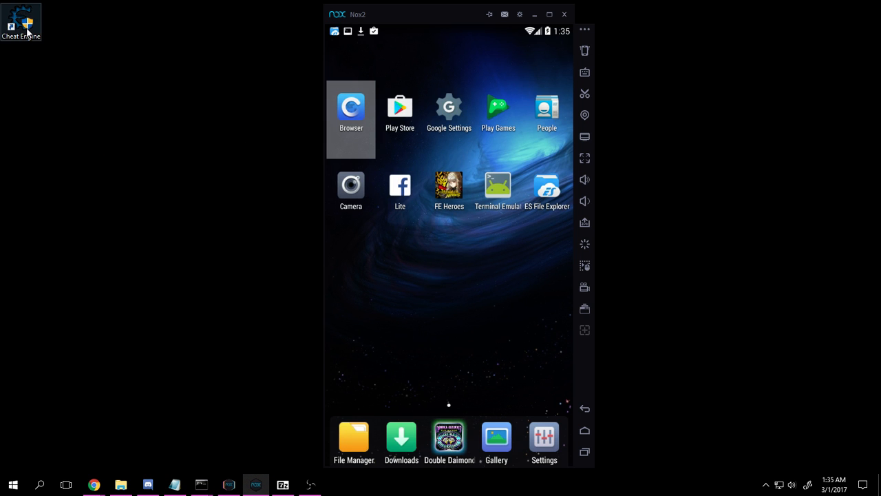
# Step: Launch Cheat Engine, list processes over Network from ceserver, and move the list aside
pyautogui.doubleClick(21, 20)
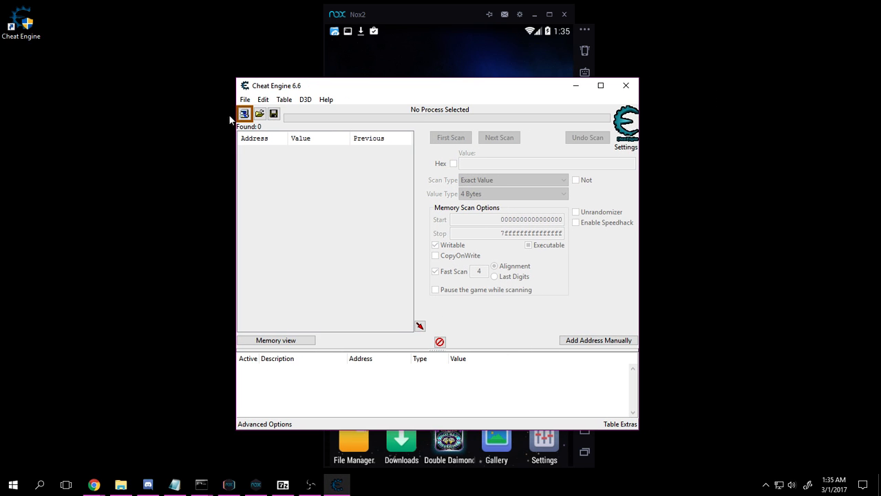
pyautogui.click(245, 113)
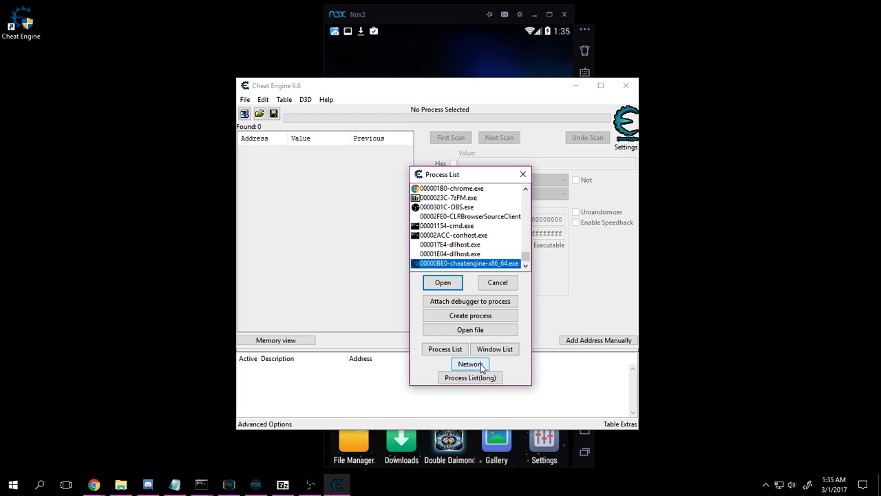
pyautogui.click(470, 363)
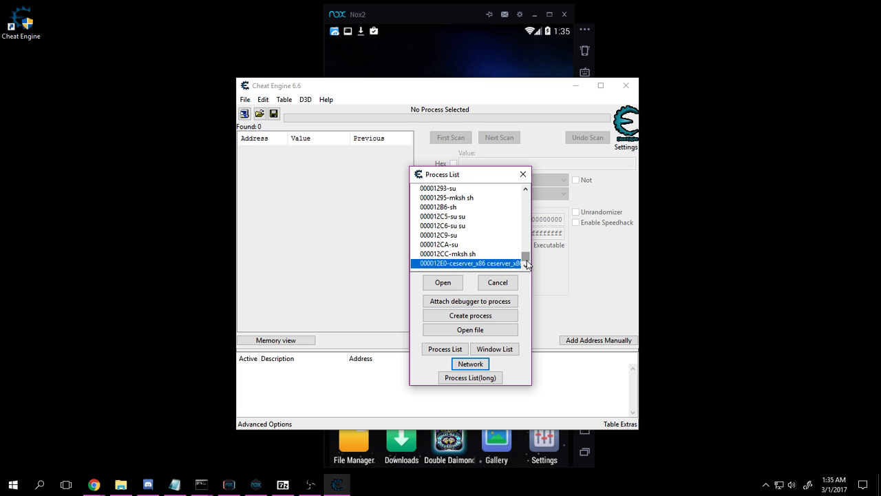
pyautogui.moveTo(470, 174); pyautogui.dragTo(565, 174)
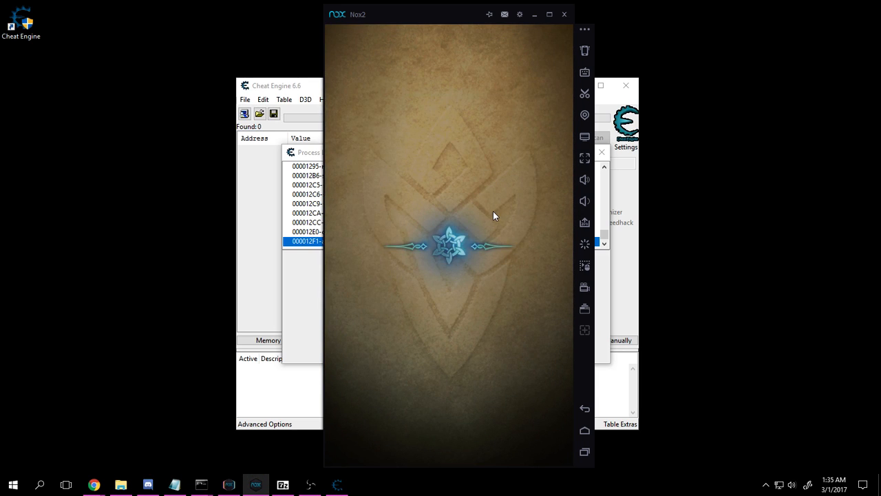
pyautogui.moveTo(610, 272)
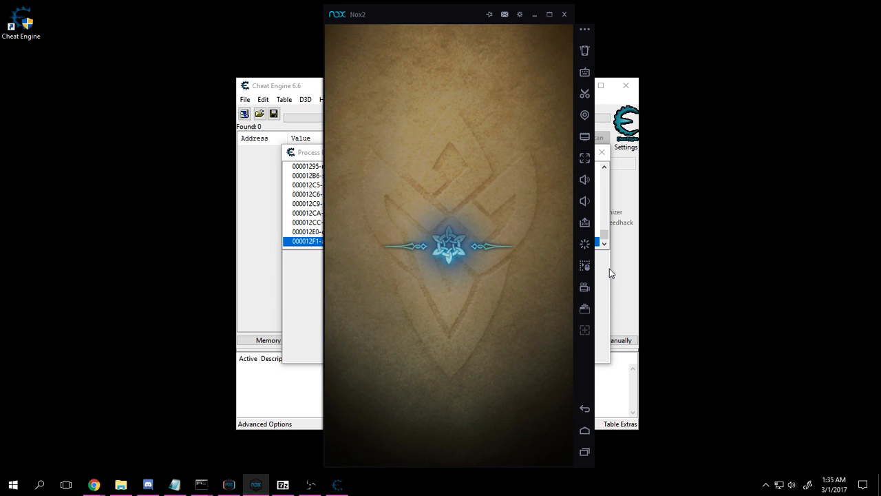